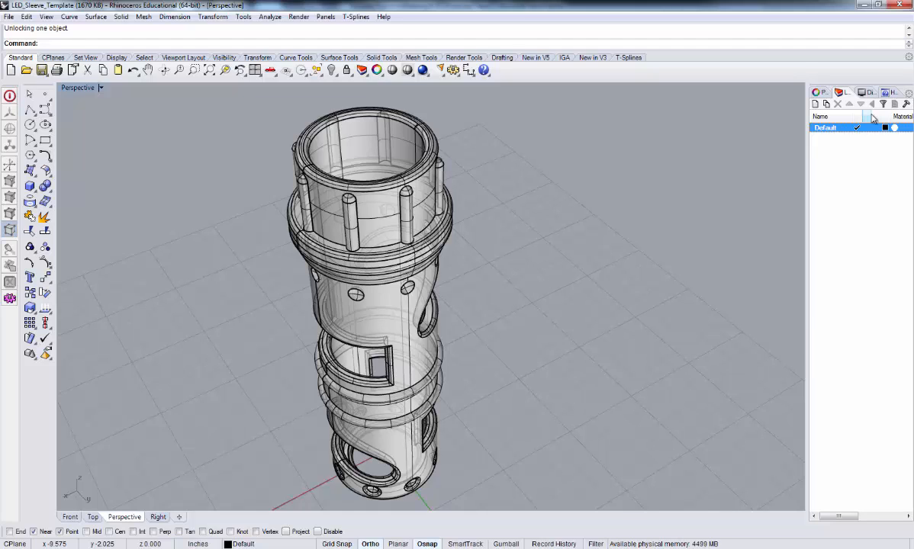
mouse_move(895, 61)
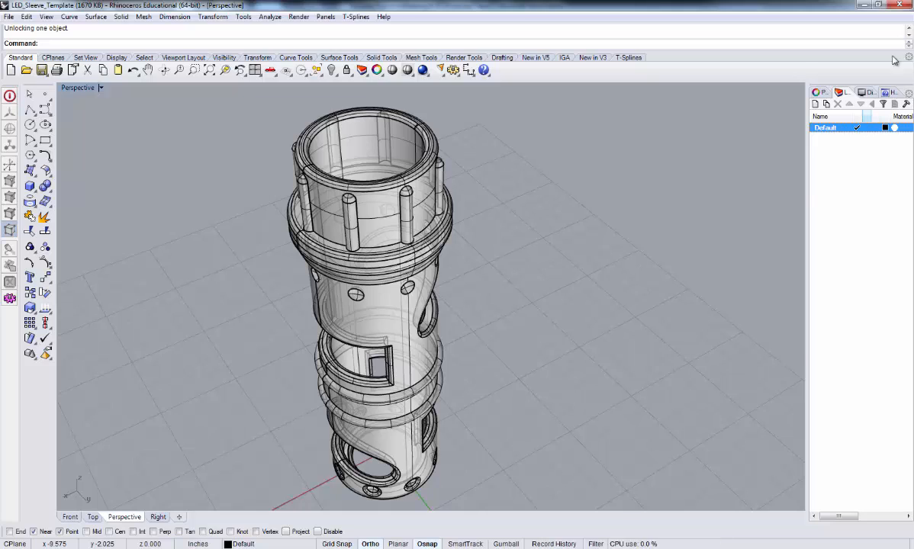
mouse_move(403, 339)
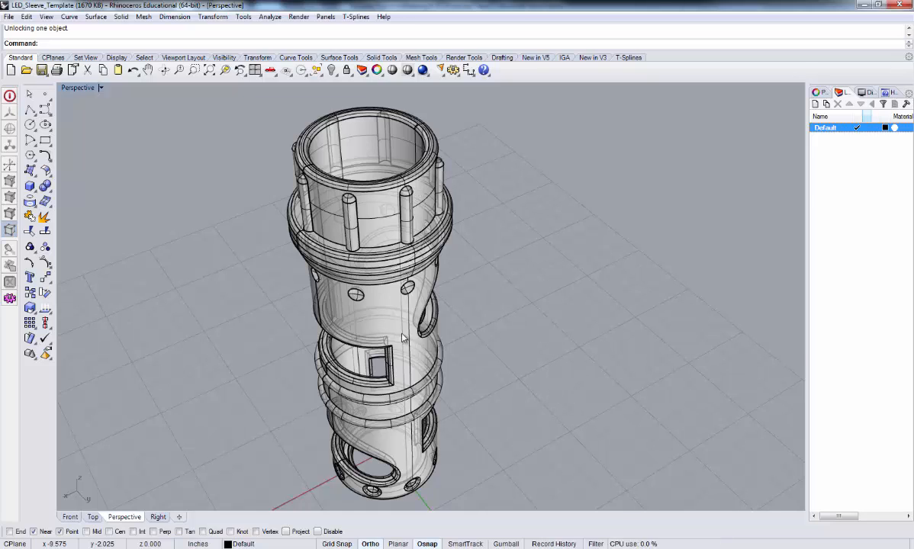
mouse_move(642, 290)
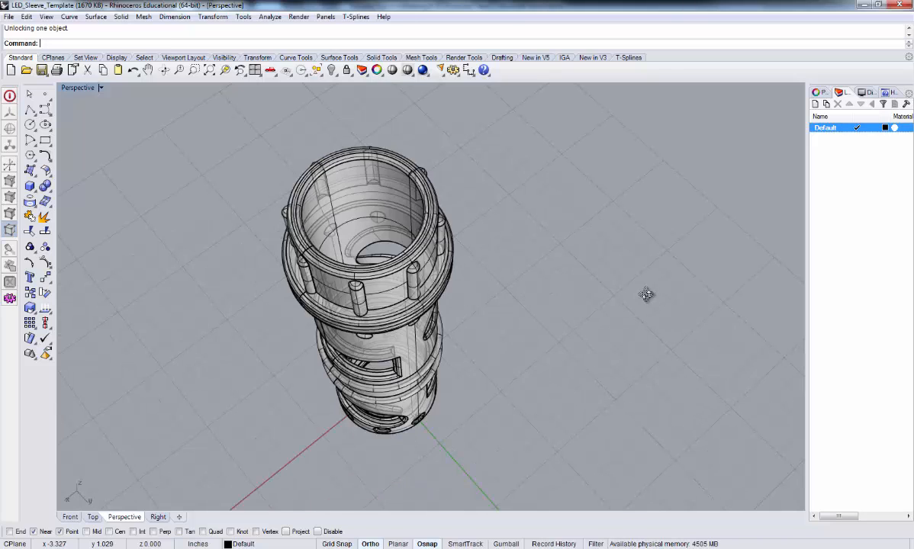
mouse_move(644, 286)
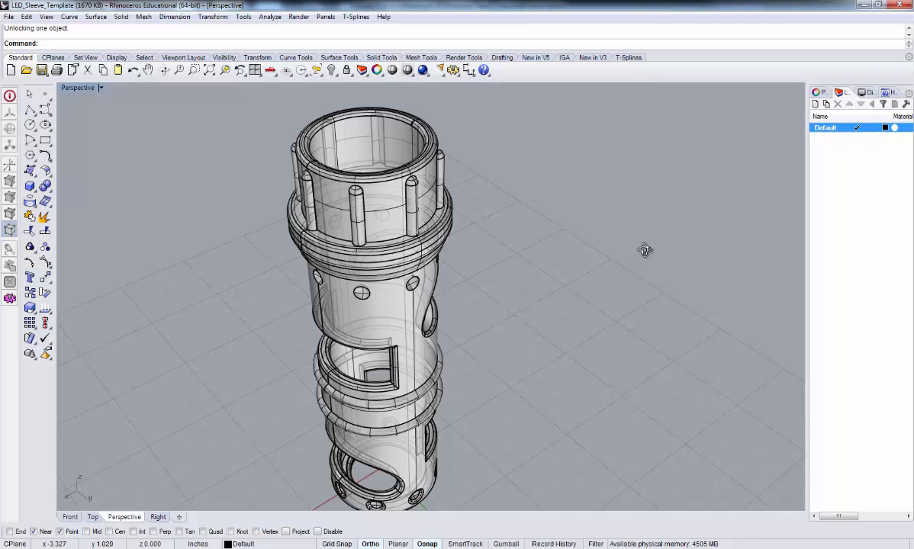
left_click_drag(644, 250, 633, 266)
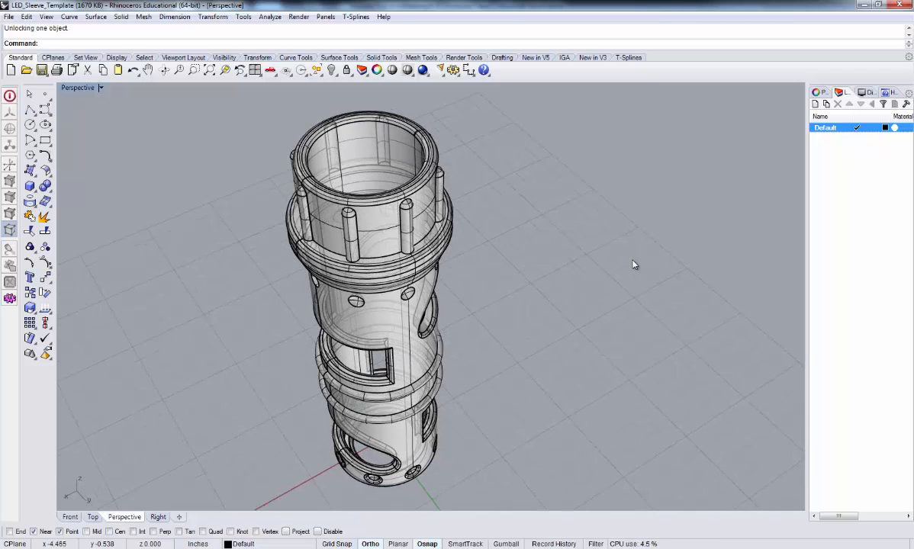
mouse_move(661, 248)
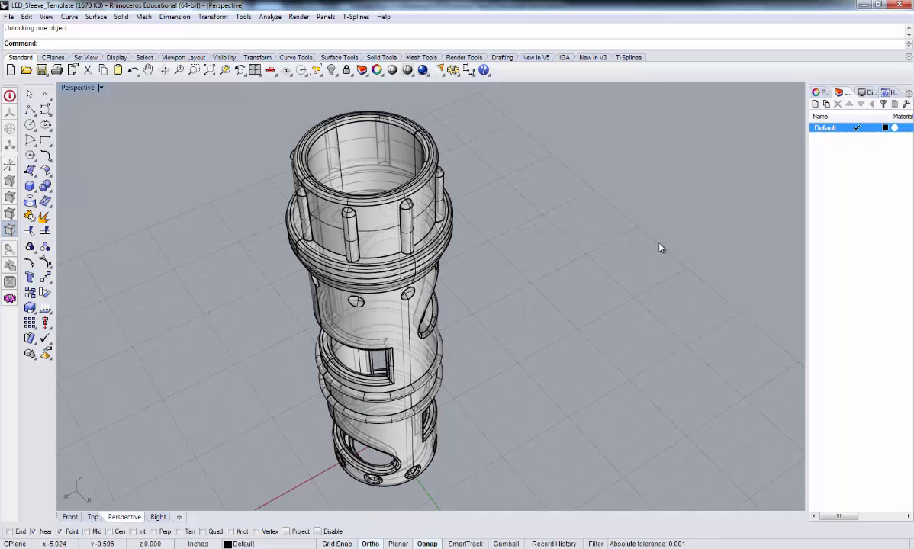
mouse_move(654, 314)
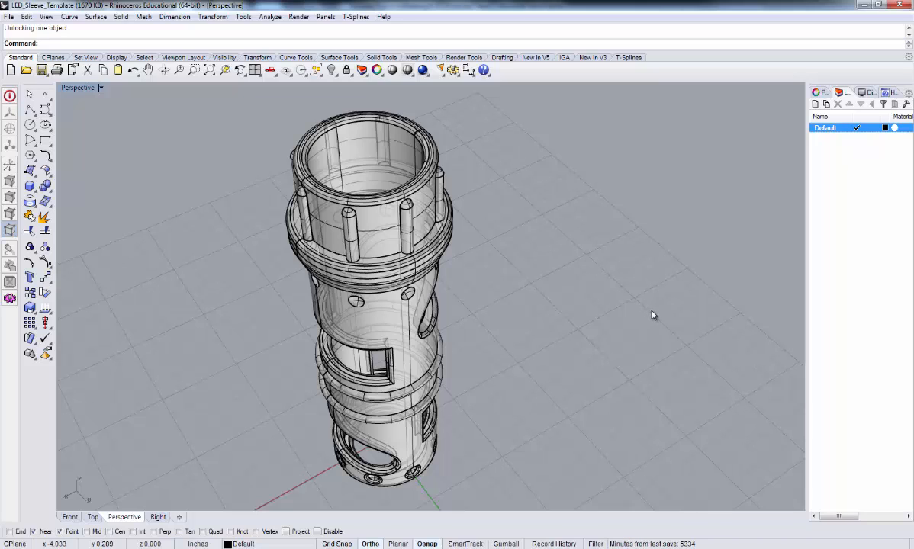
mouse_move(654, 296)
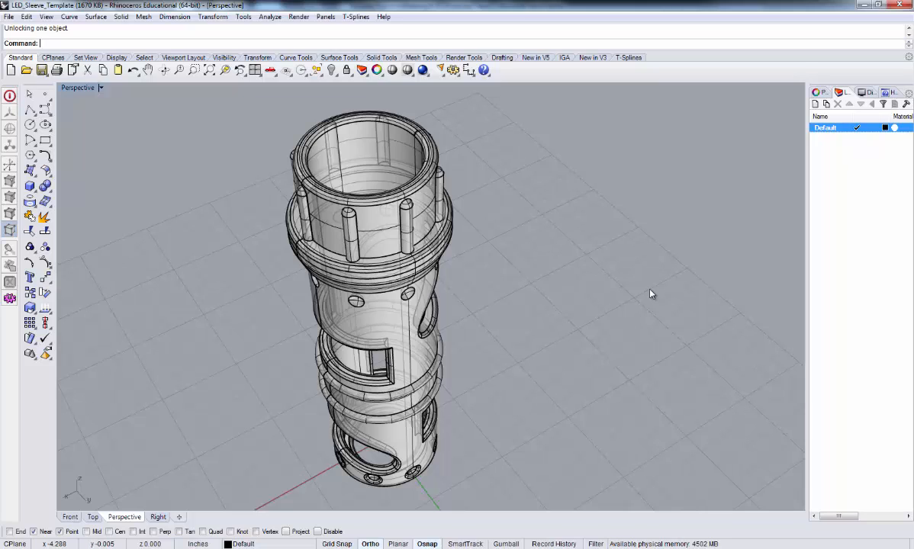
mouse_move(659, 304)
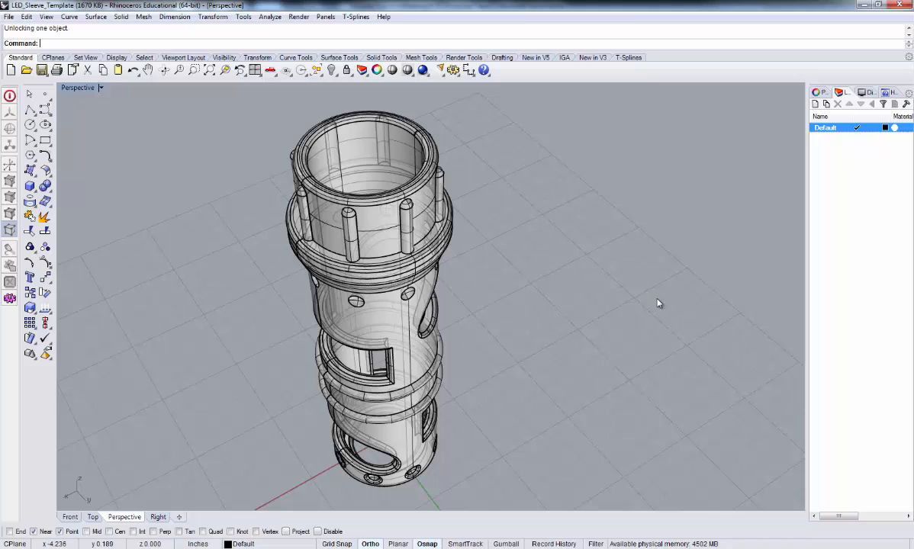
mouse_move(750, 255)
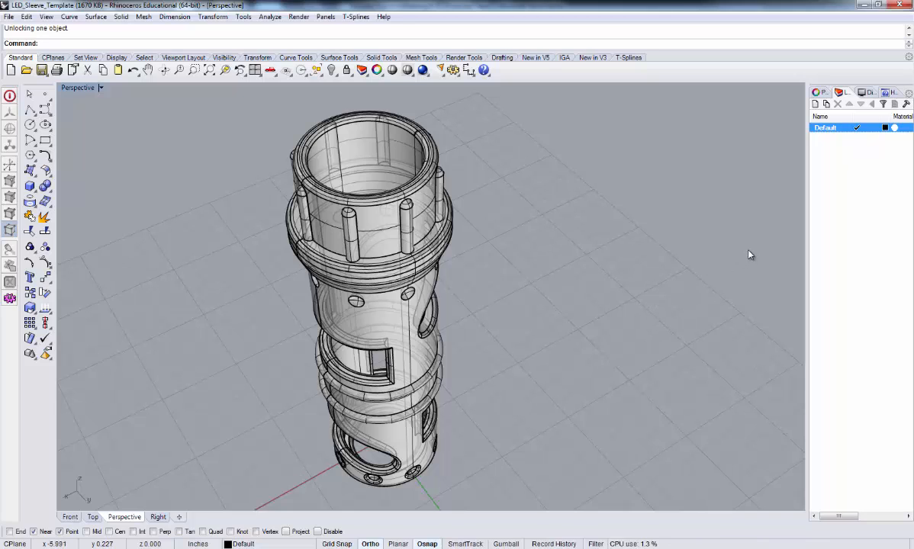